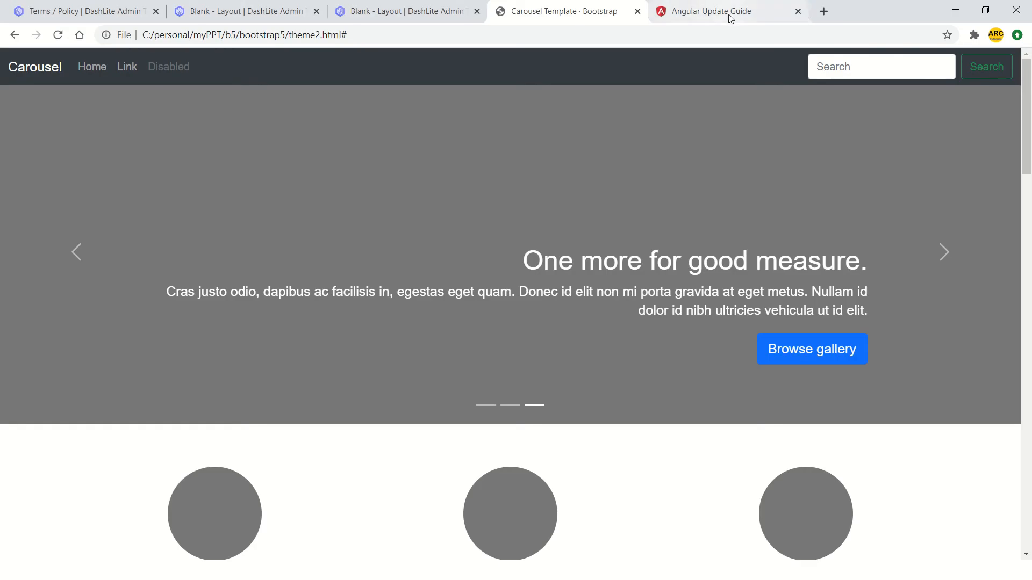
Switch to the Angular Update Guide browser tab showing 9.0 to 10.0 Basic options
{"action": "left_click", "coordinate": [717, 11]}
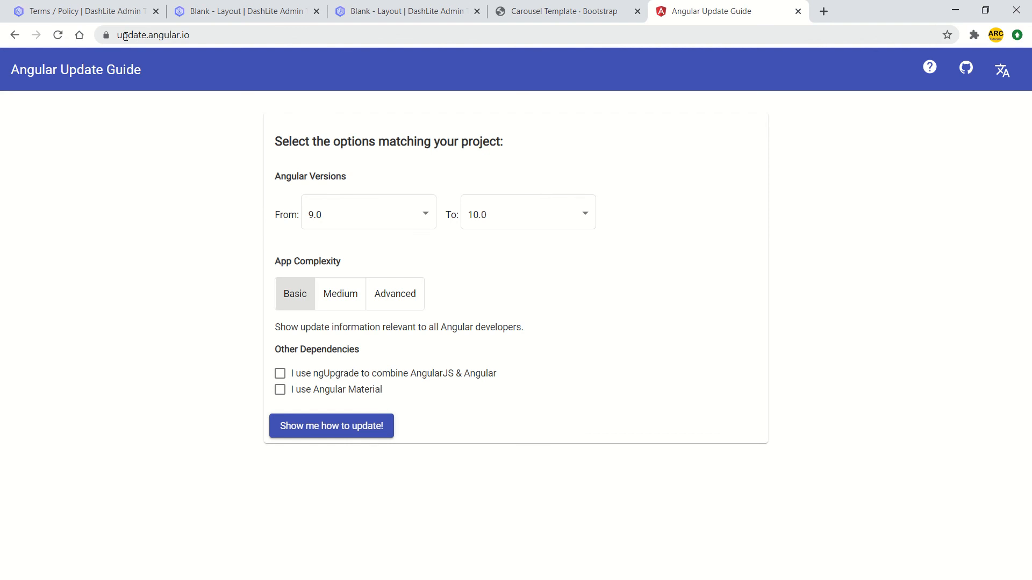
{"action": "mouse_move", "coordinate": [183, 69]}
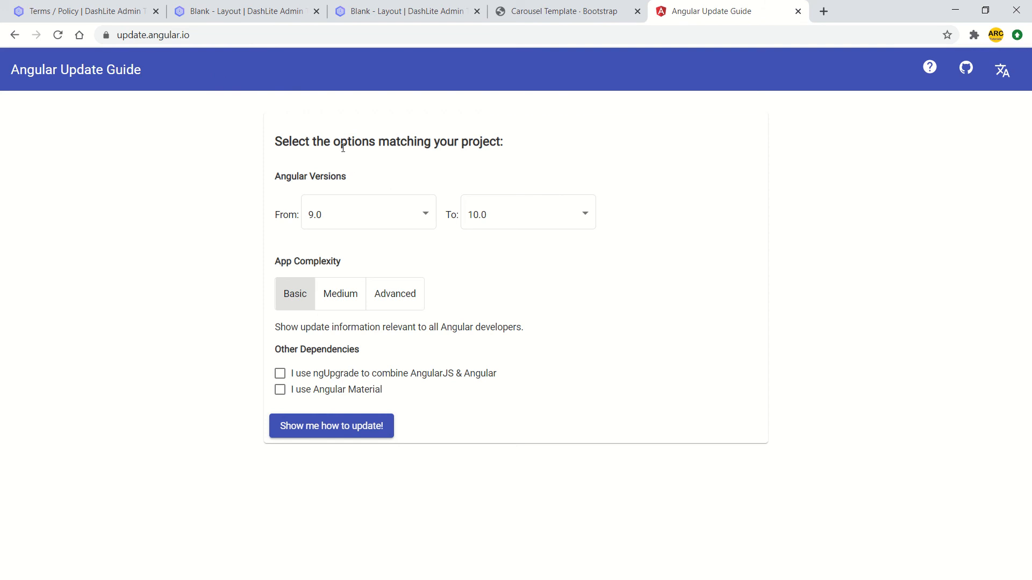
{"action": "mouse_move", "coordinate": [587, 172]}
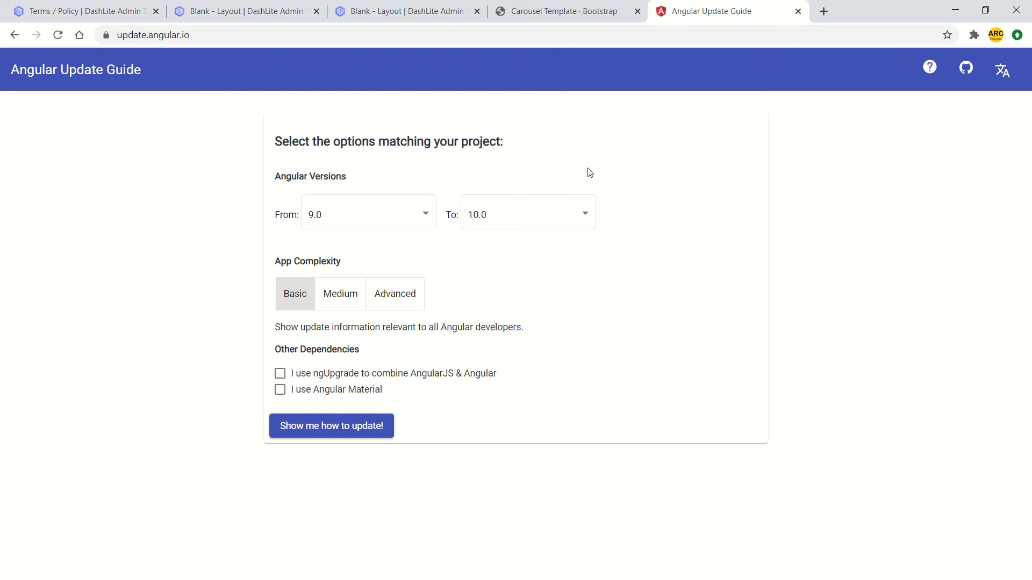
Set the From version to 6.0 and review the multiple-major-versions warning in the 6.0 -> 10.0 checklist
{"action": "left_click", "coordinate": [368, 214]}
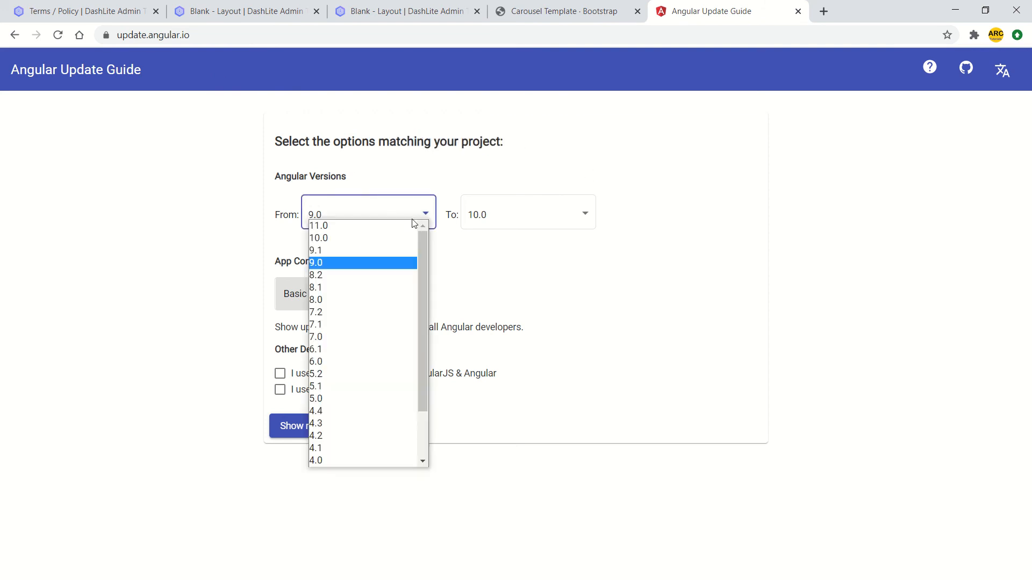
{"action": "left_click", "coordinate": [316, 361]}
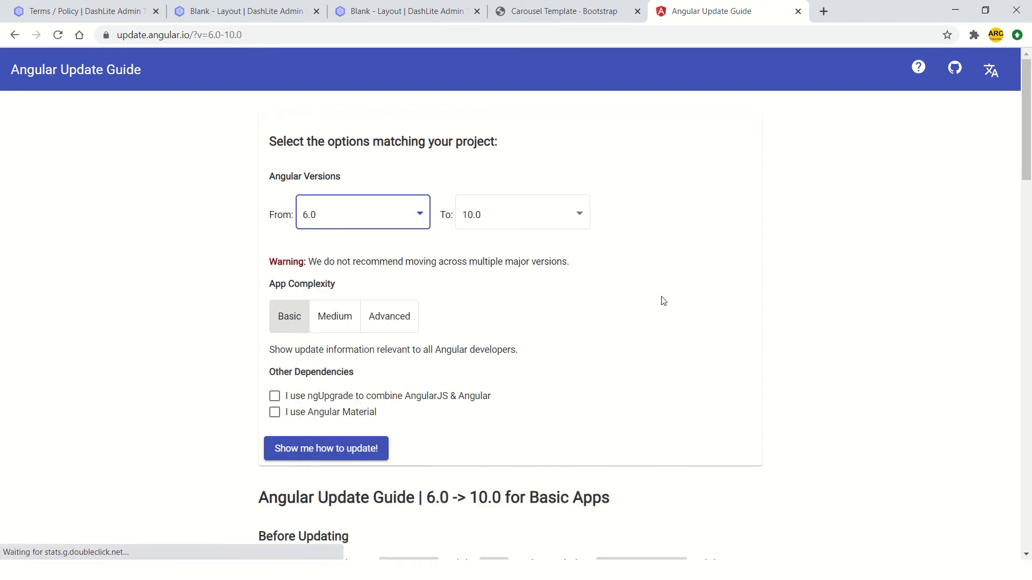
{"action": "left_click", "coordinate": [523, 211]}
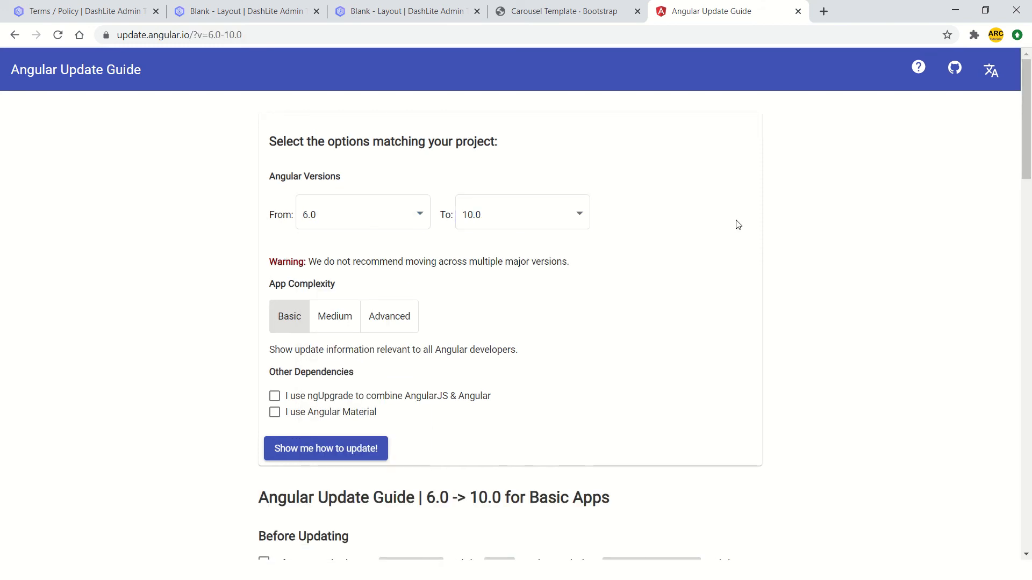
{"action": "scroll", "scroll_direction": "down", "scroll_amount": 3}
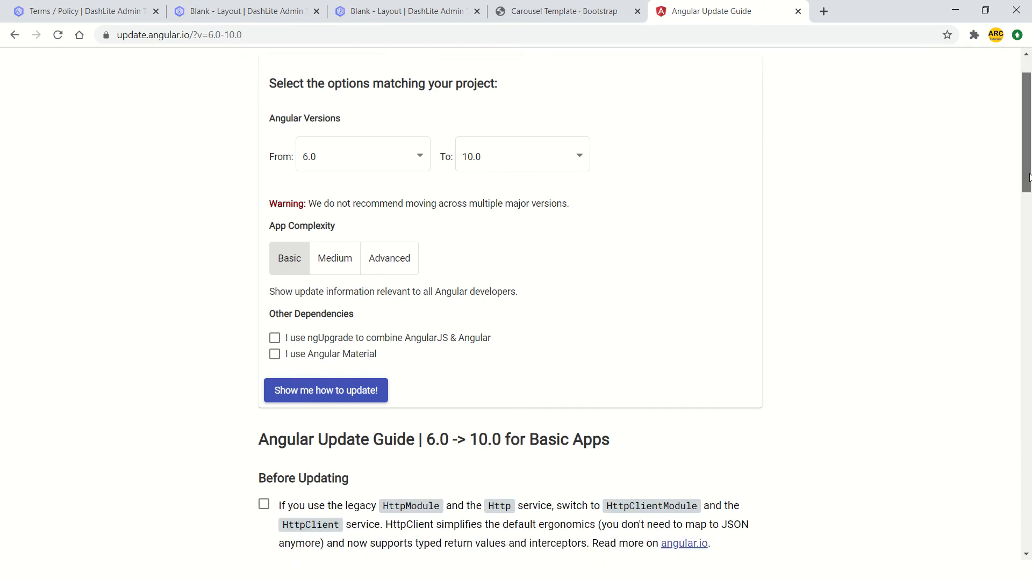
{"action": "left_click_drag", "start_coordinate": [323, 203], "coordinate": [545, 203]}
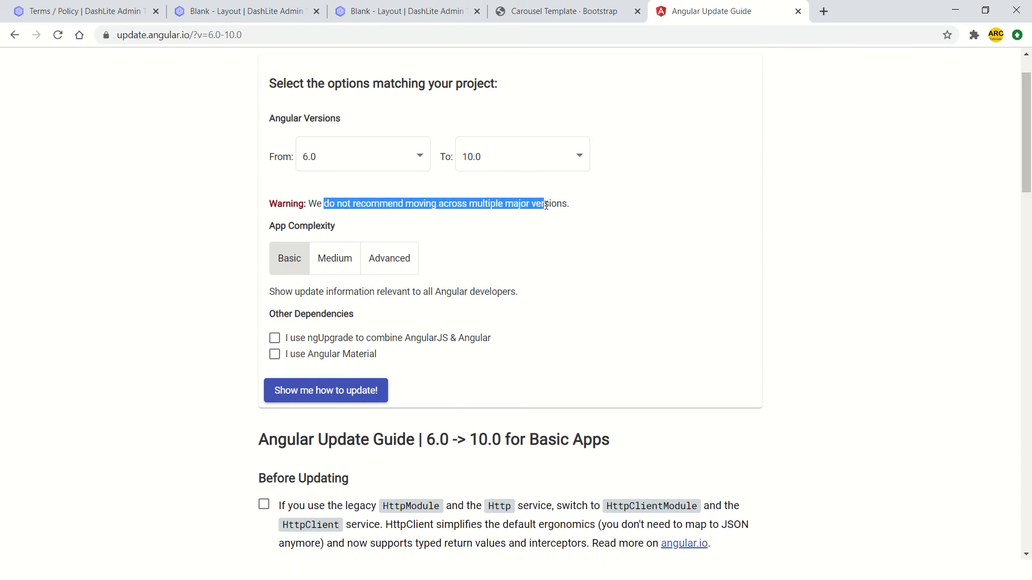
{"action": "left_click", "coordinate": [604, 223]}
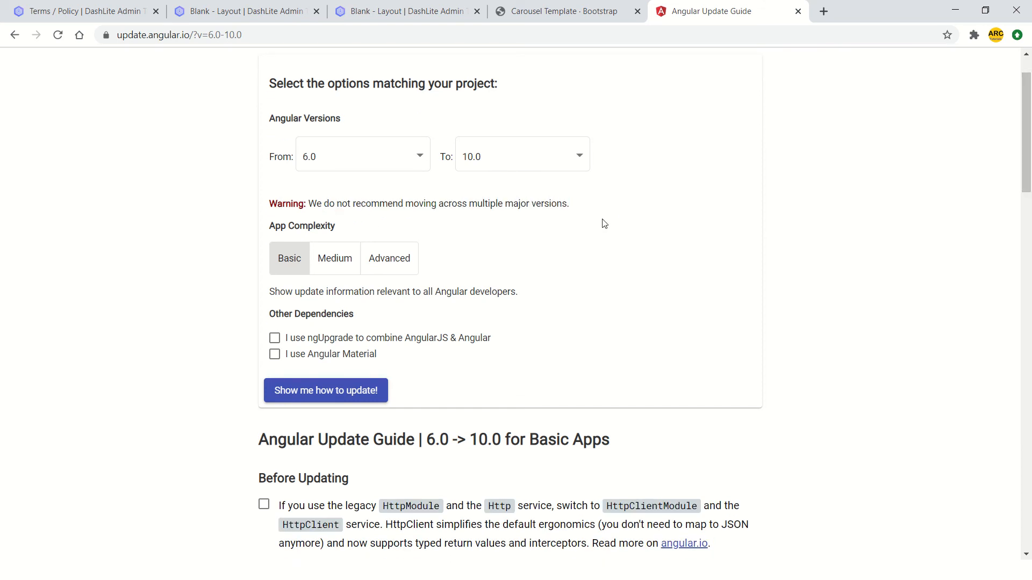
{"action": "mouse_move", "coordinate": [562, 207]}
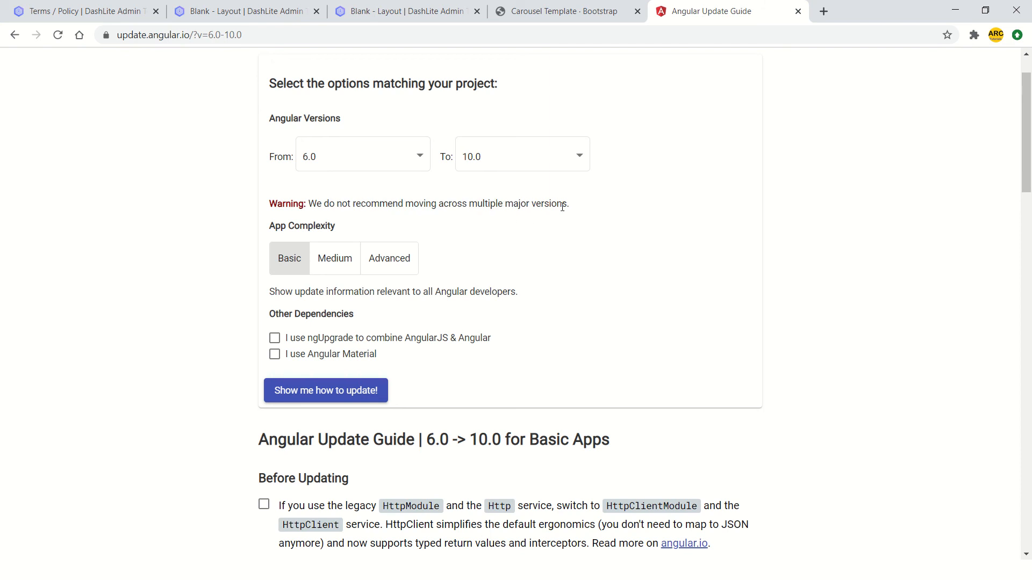
{"action": "mouse_move", "coordinate": [350, 264]}
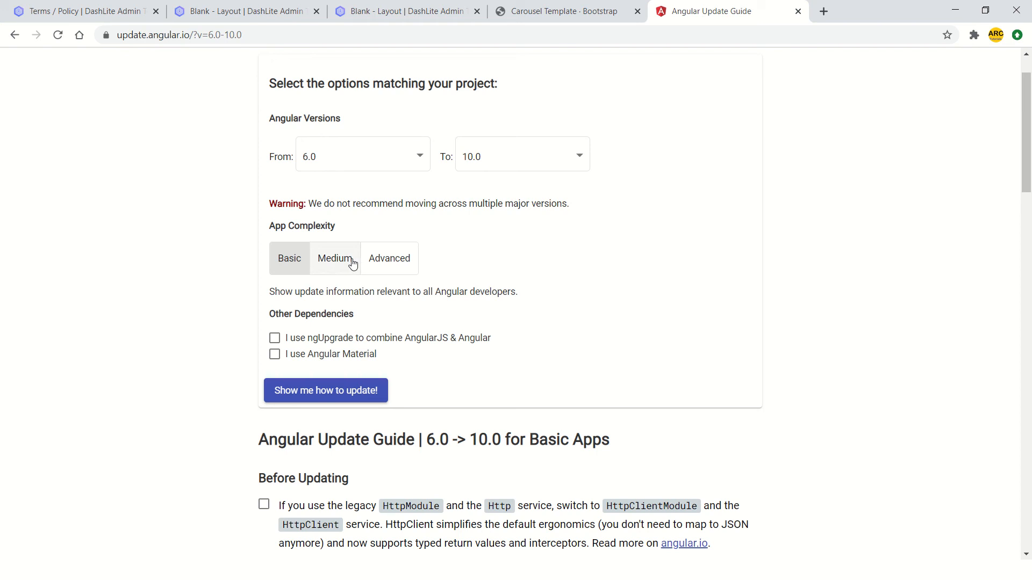
Choose Advanced app complexity and leave only the Angular Material dependency checked
{"action": "left_click", "coordinate": [389, 258]}
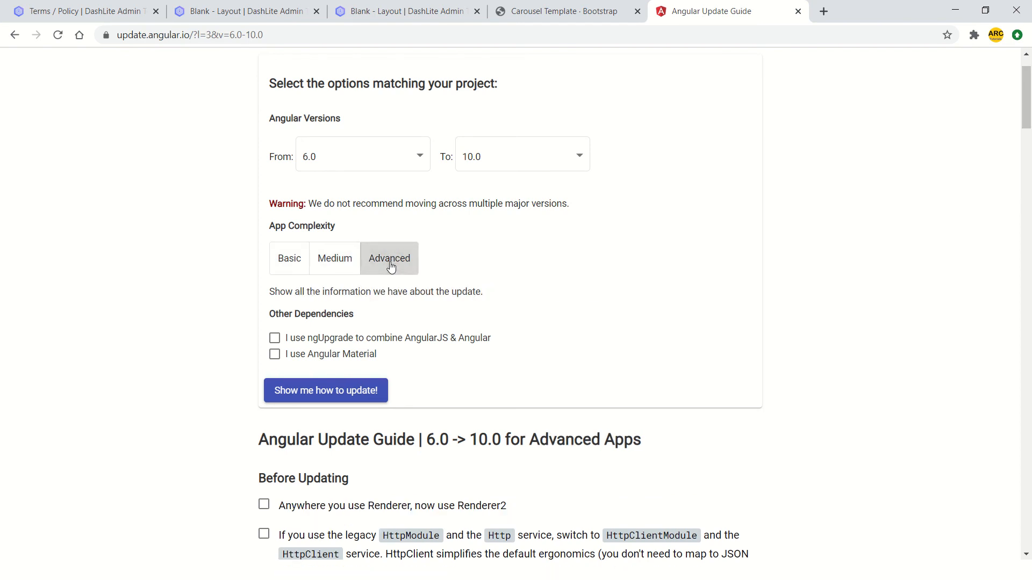
{"action": "left_click", "coordinate": [334, 258]}
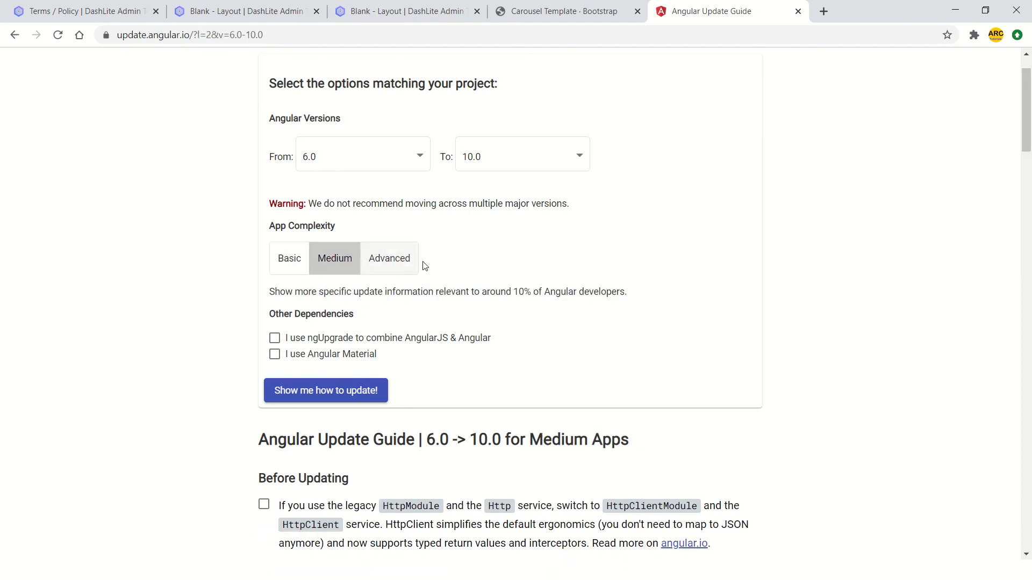
{"action": "left_click", "coordinate": [389, 257]}
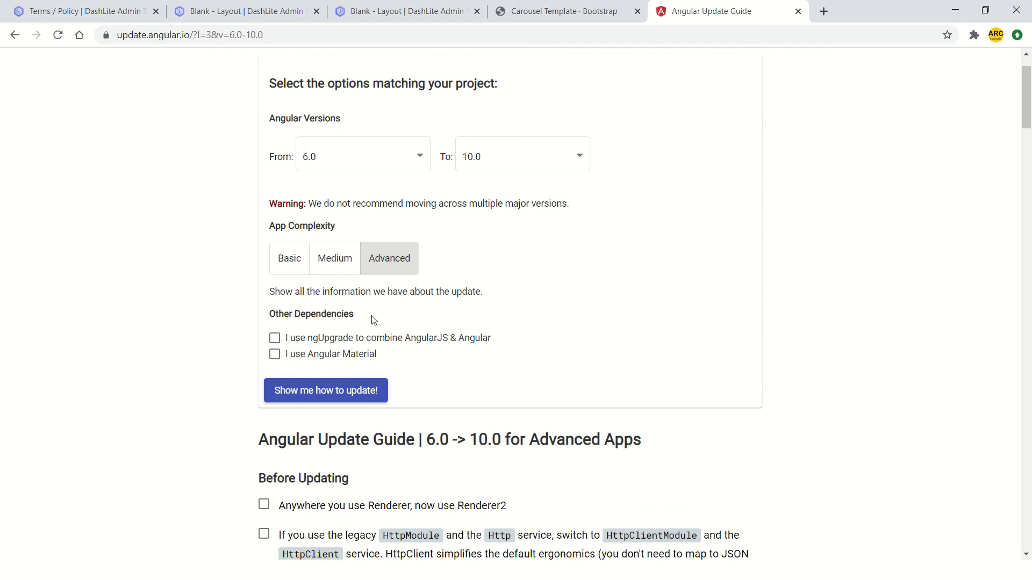
{"action": "left_click", "coordinate": [274, 338]}
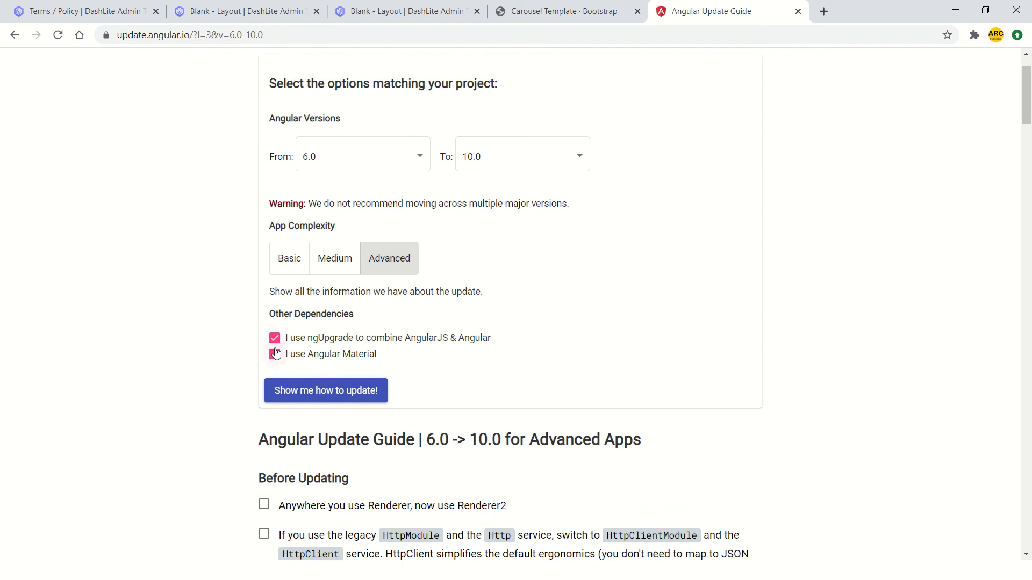
{"action": "left_click", "coordinate": [274, 355]}
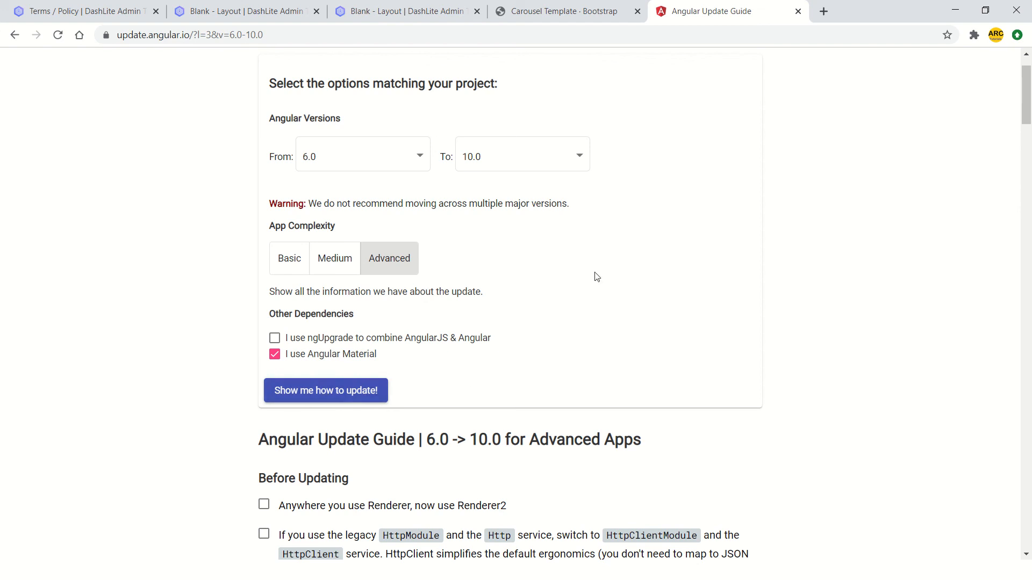
{"action": "scroll", "scroll_direction": "down", "scroll_amount": 3}
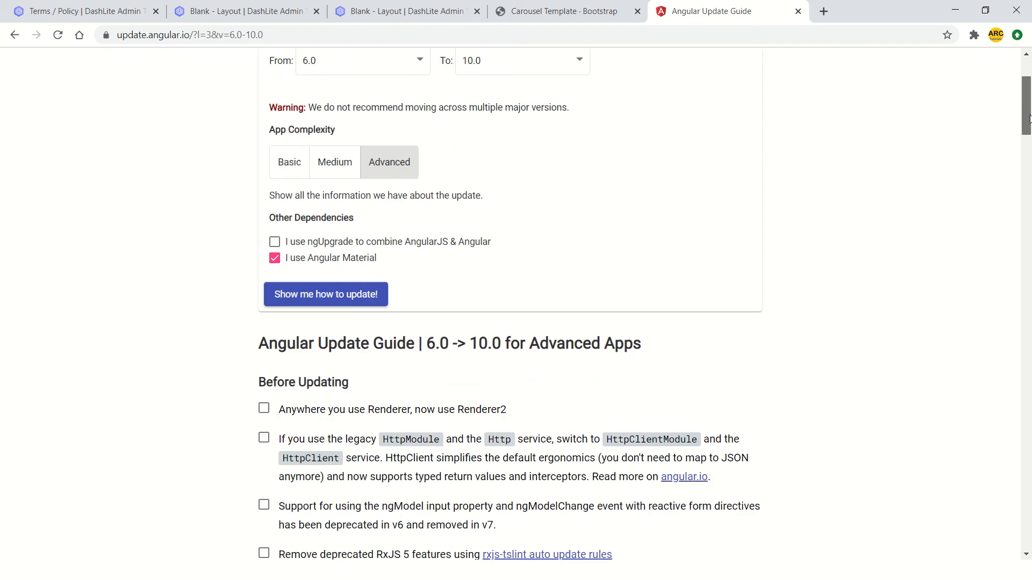
{"action": "scroll", "scroll_direction": "down", "scroll_amount": 3}
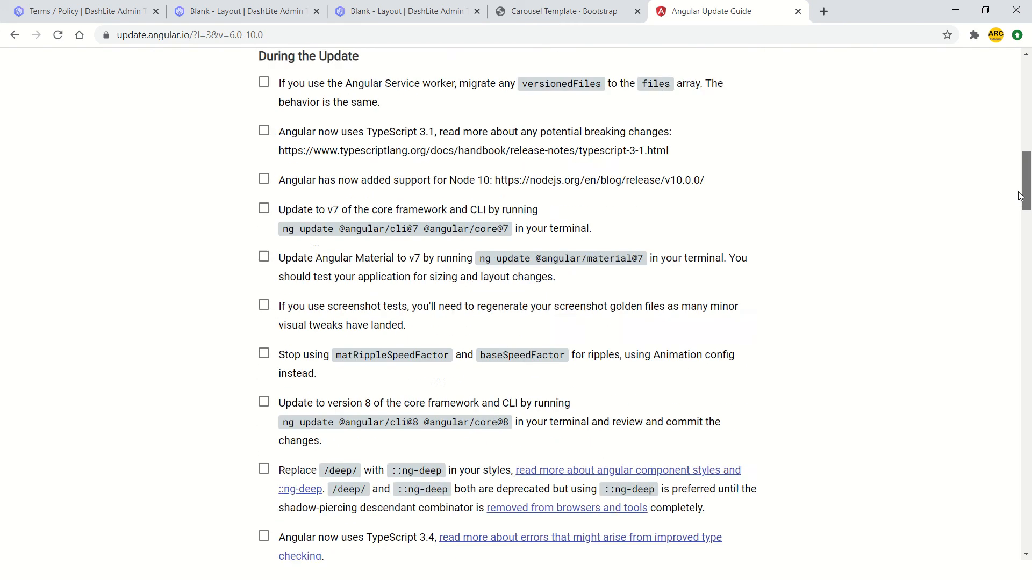
{"action": "scroll", "scroll_direction": "up", "scroll_amount": 3}
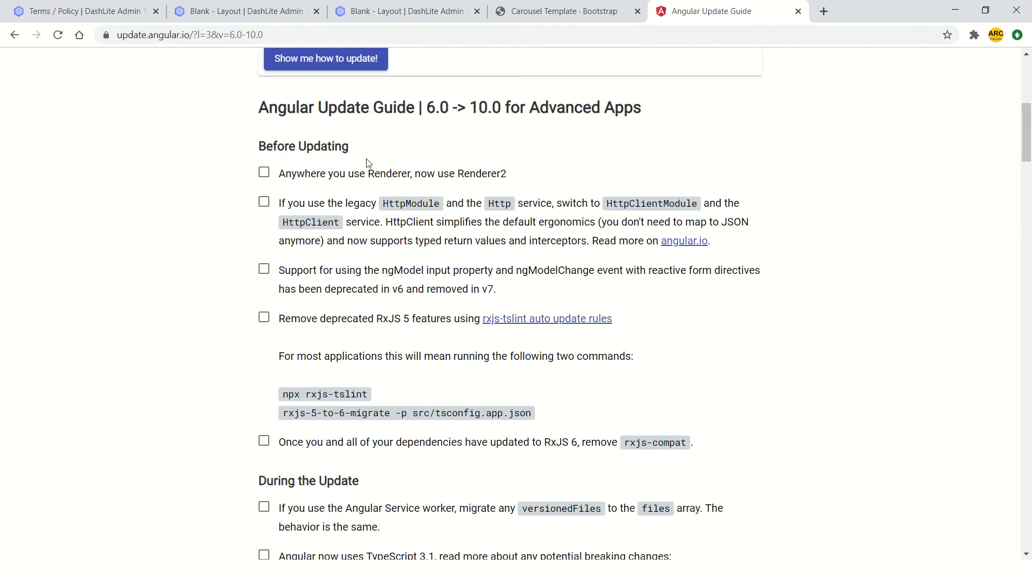
{"action": "mouse_move", "coordinate": [258, 469]}
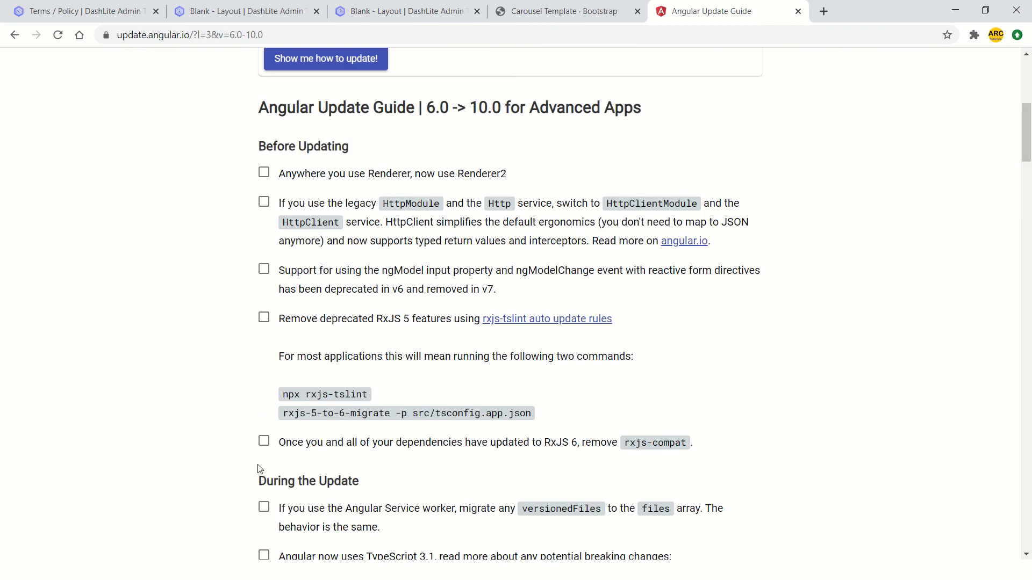
{"action": "scroll", "scroll_direction": "down", "scroll_amount": 3}
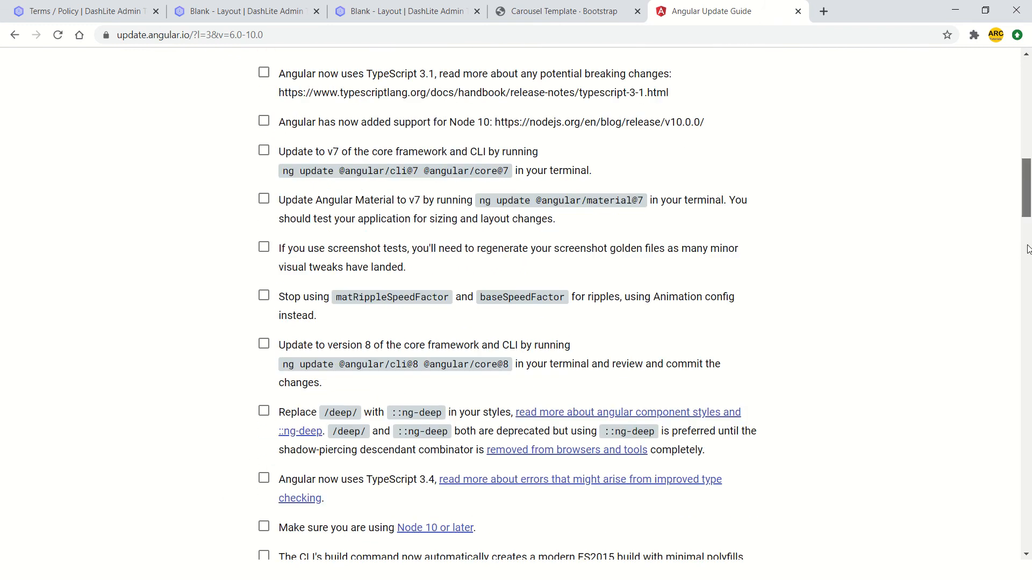
{"action": "scroll", "scroll_direction": "down", "scroll_amount": 3}
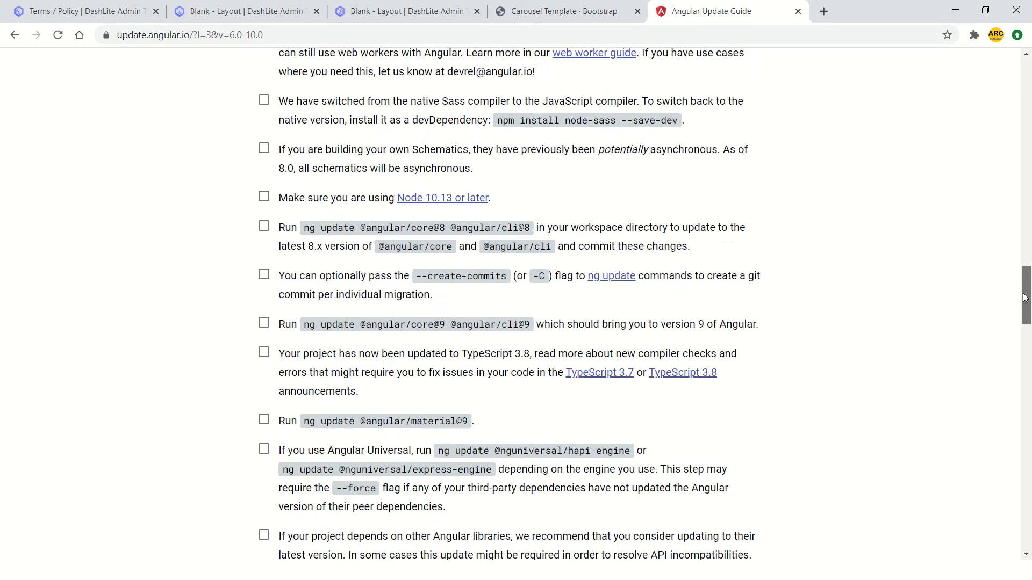
{"action": "scroll", "scroll_direction": "up", "scroll_amount": 3}
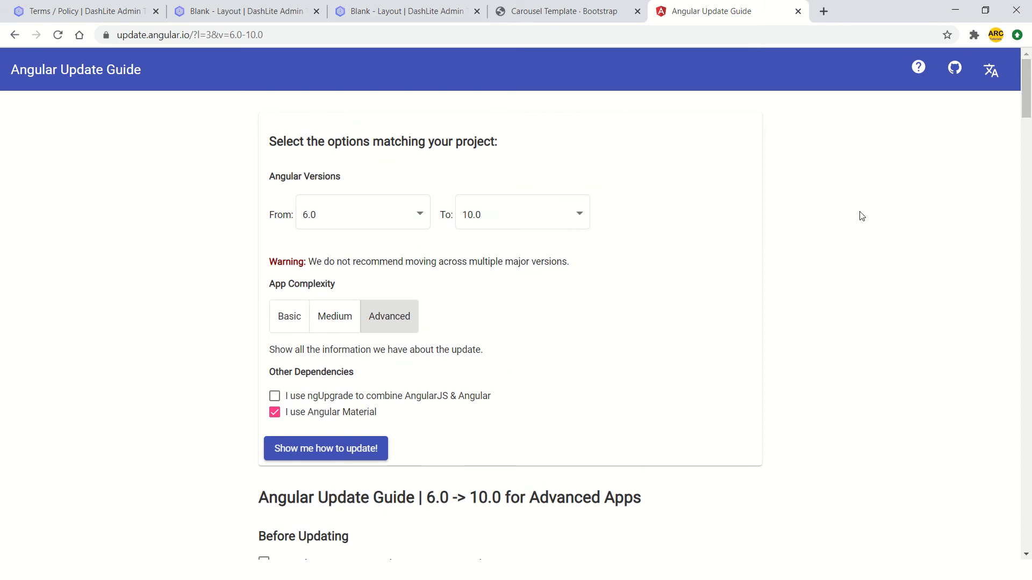
{"action": "mouse_move", "coordinate": [861, 211]}
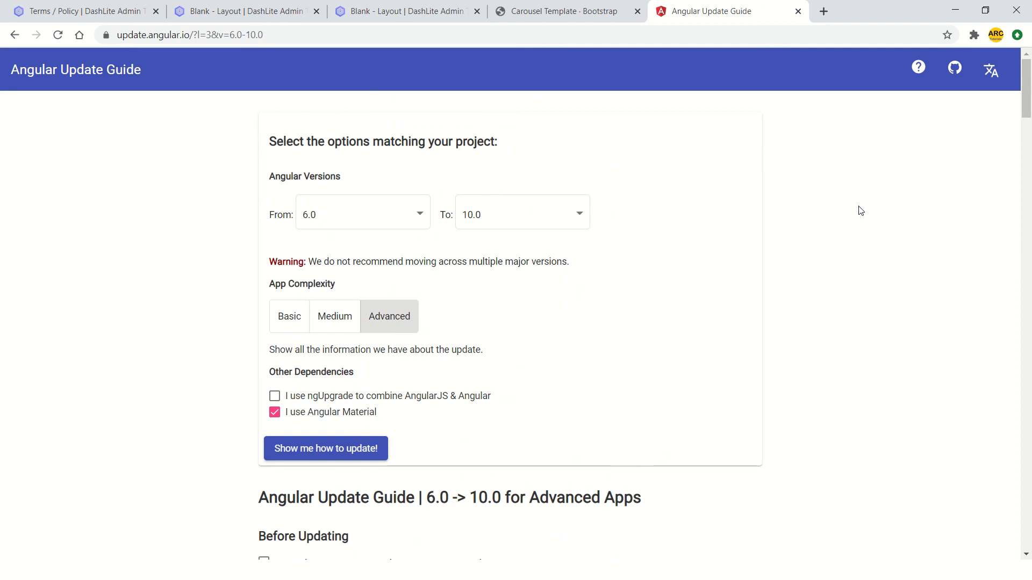
{"action": "mouse_move", "coordinate": [774, 378]}
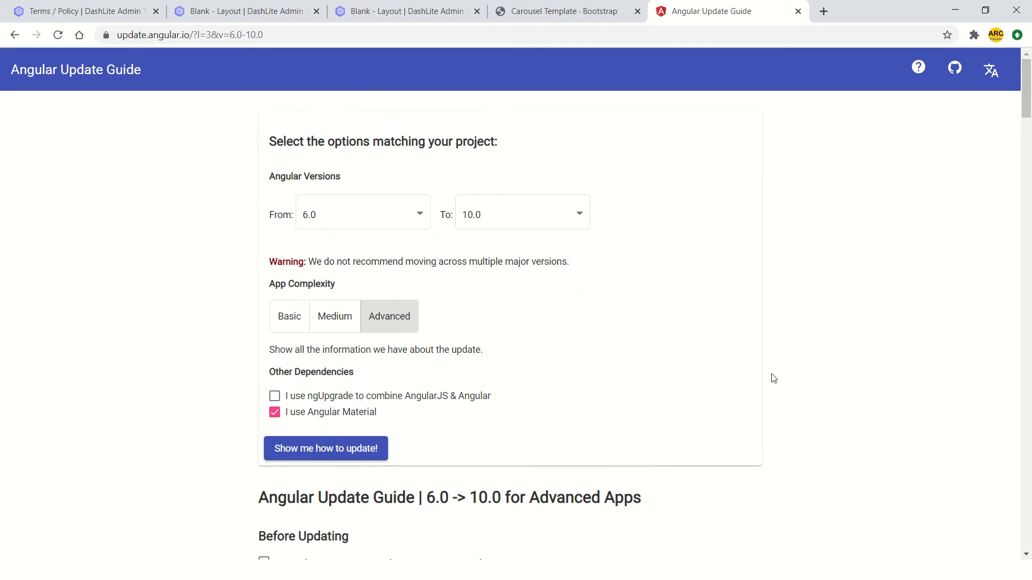
{"action": "left_click_drag", "start_coordinate": [321, 261], "coordinate": [534, 262]}
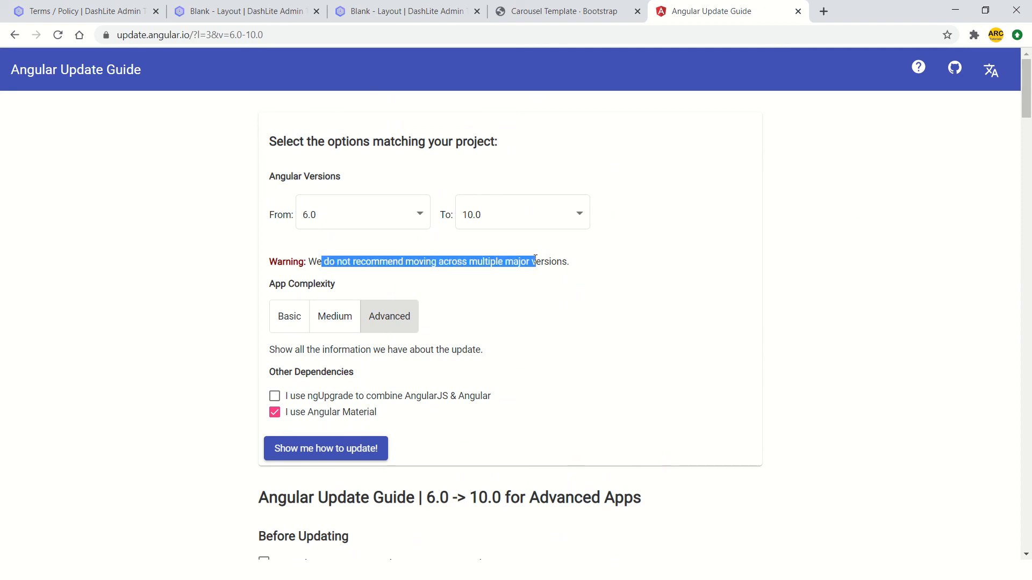
{"action": "left_click", "coordinate": [551, 289]}
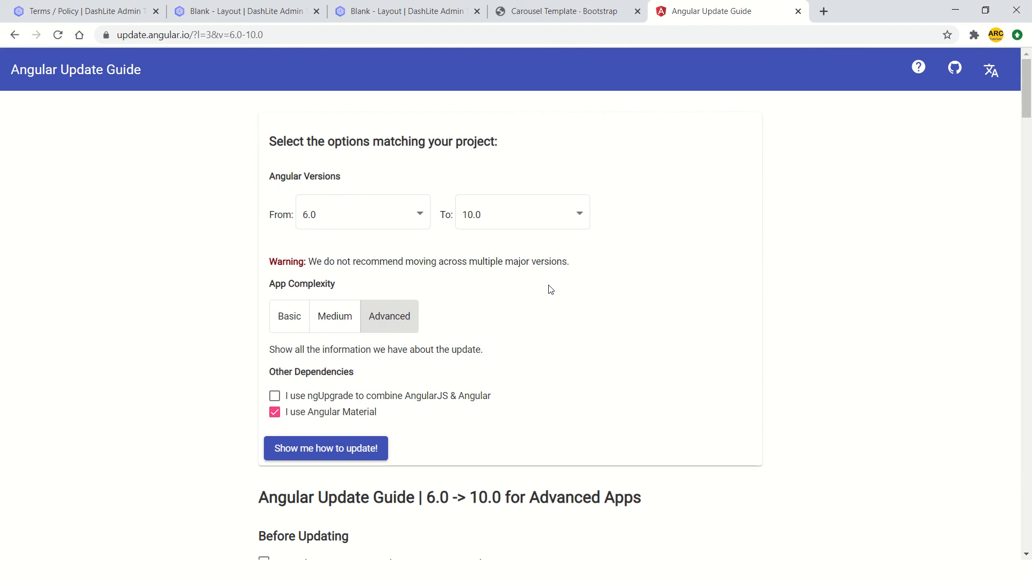
Set the version range to 8.0 -> 9.0 and review the Medium-app checklist
{"action": "left_click", "coordinate": [364, 213]}
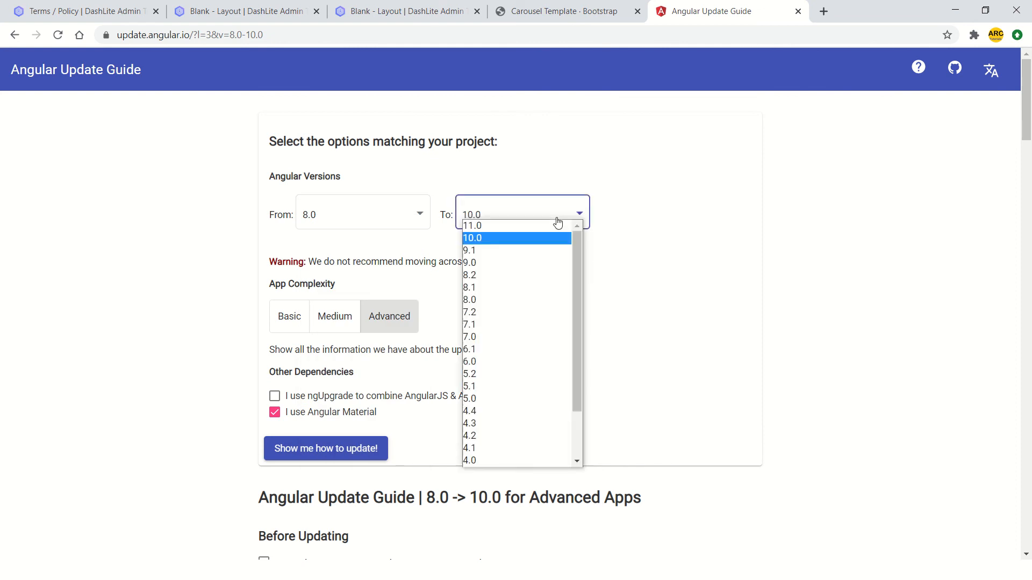
{"action": "left_click", "coordinate": [470, 262]}
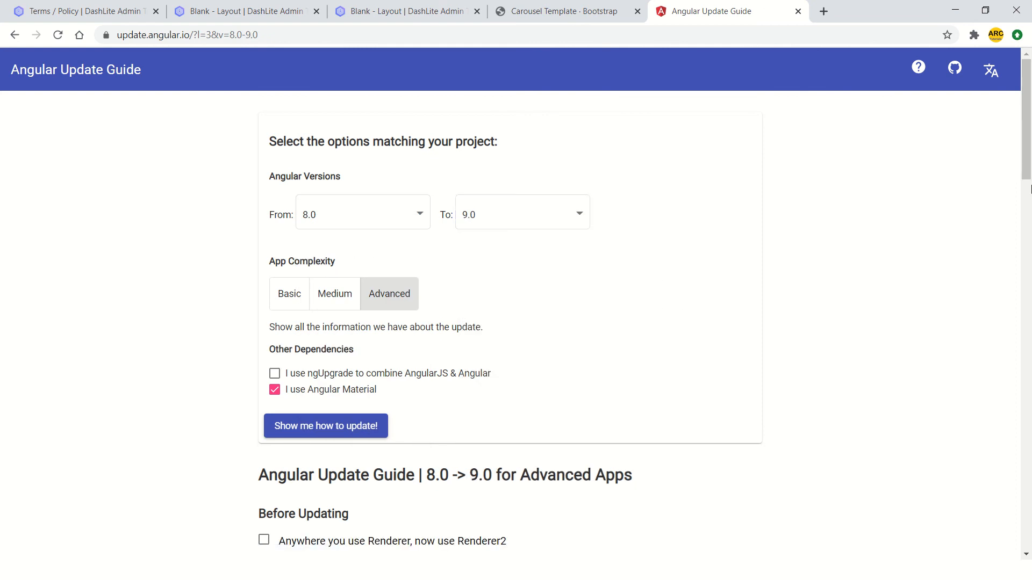
{"action": "scroll", "scroll_direction": "down", "scroll_amount": 3}
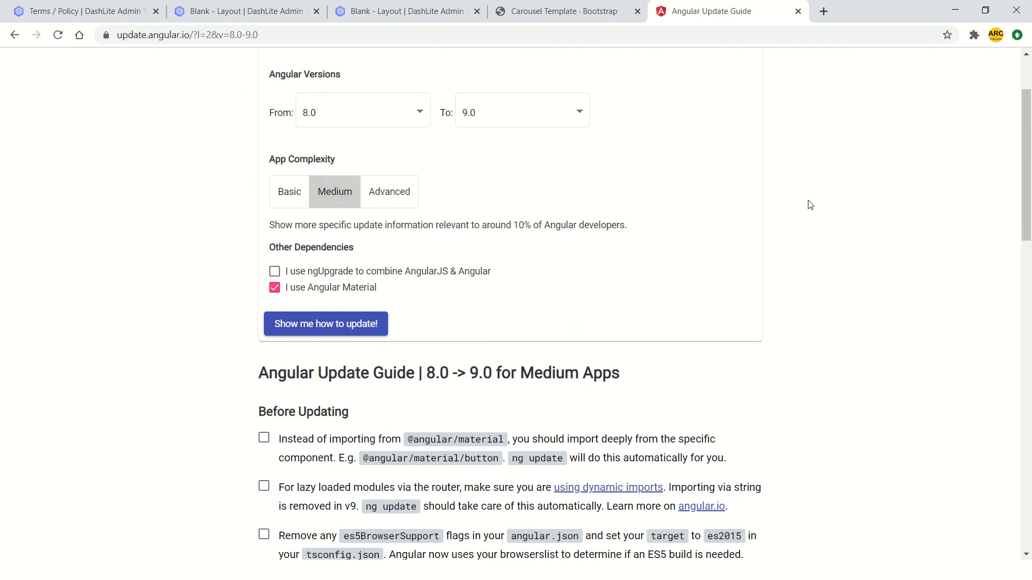
{"action": "scroll", "scroll_direction": "down", "scroll_amount": 3}
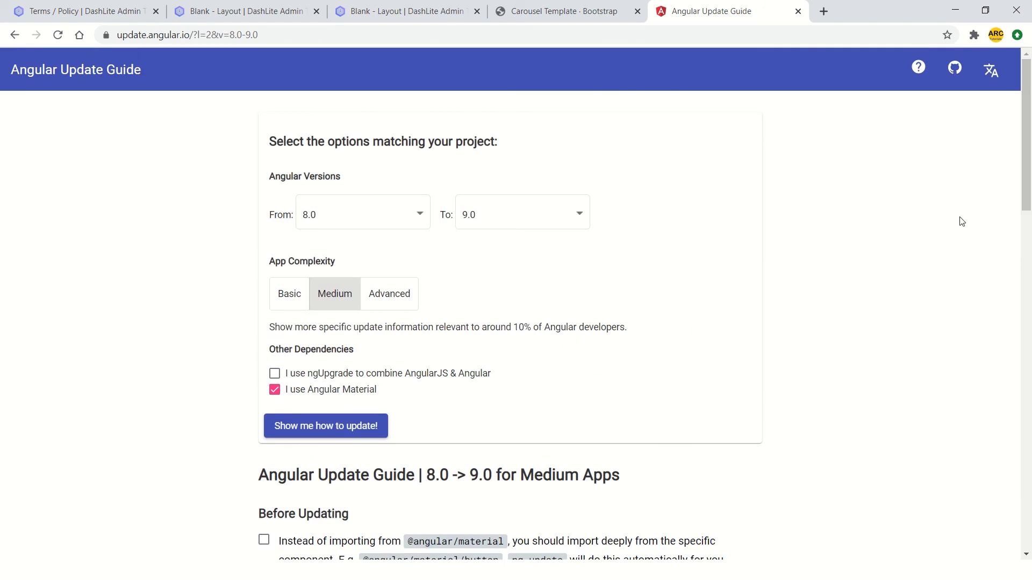
Set the version range to 9.0 -> 10.0 and scroll through the Medium-app update steps
{"action": "left_click", "coordinate": [361, 214]}
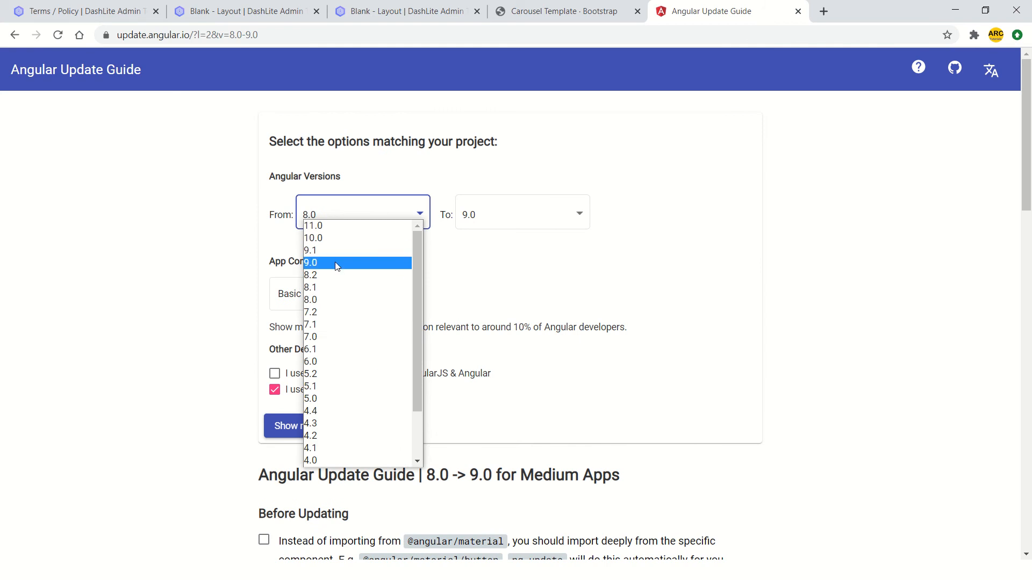
{"action": "left_click", "coordinate": [310, 262]}
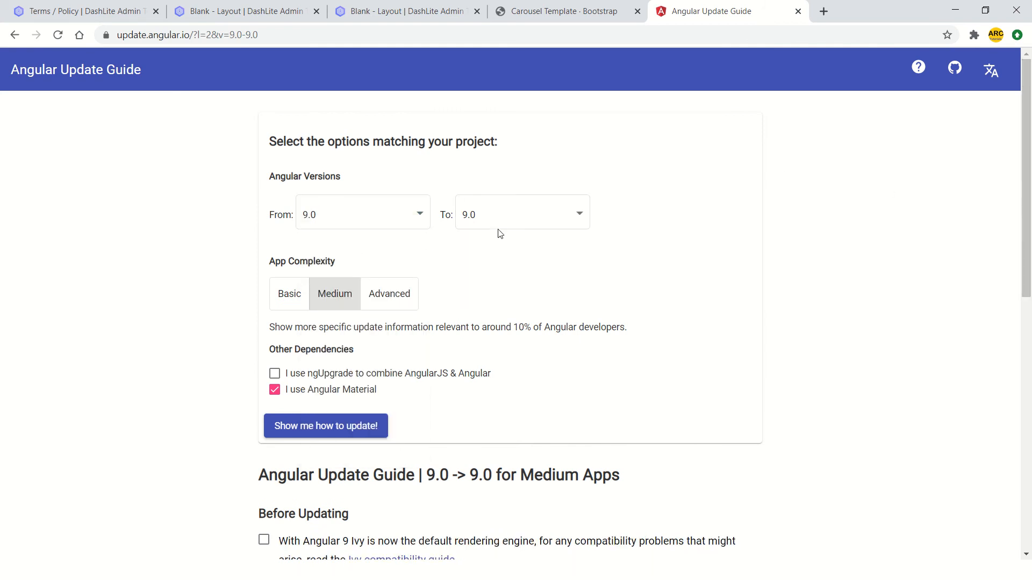
{"action": "left_click", "coordinate": [523, 212]}
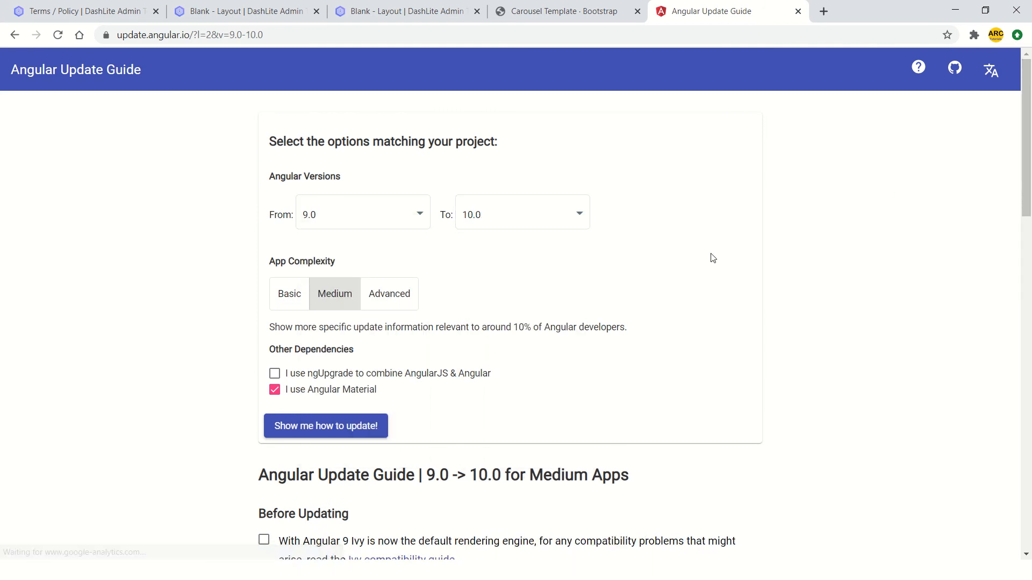
{"action": "scroll", "scroll_direction": "down", "scroll_amount": 3}
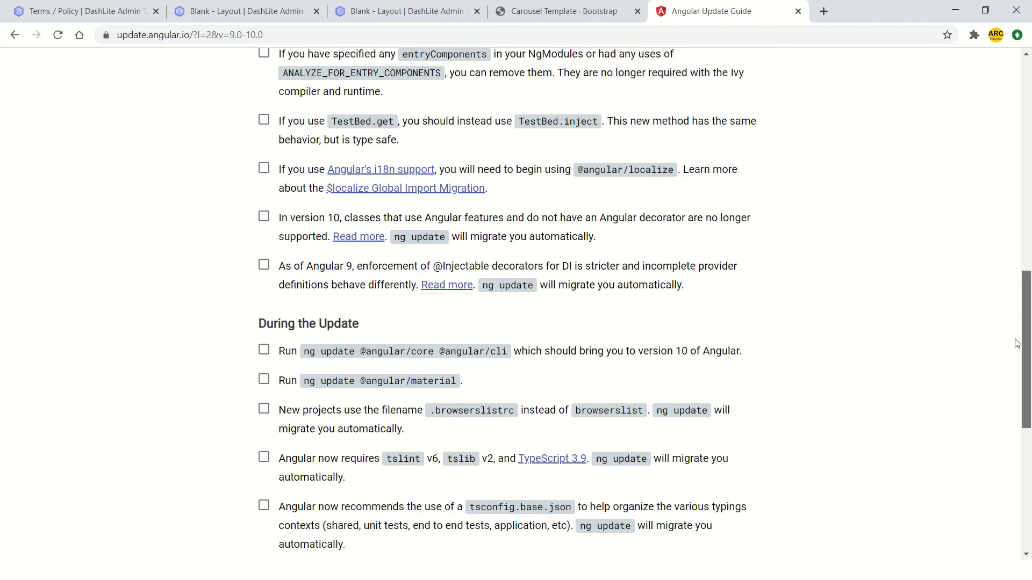
{"action": "scroll", "scroll_direction": "down", "scroll_amount": 3}
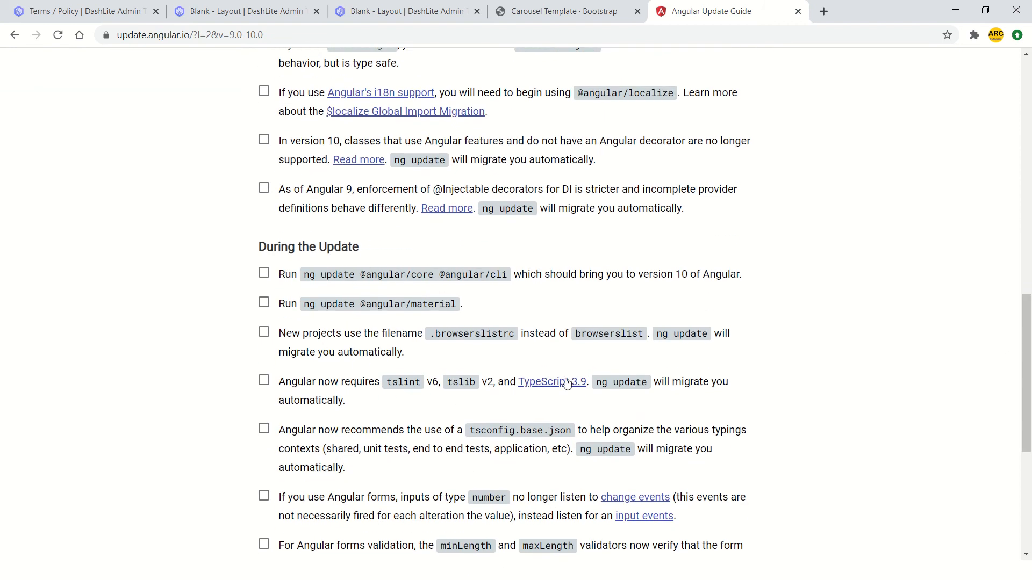
{"action": "scroll", "scroll_direction": "down", "scroll_amount": 3}
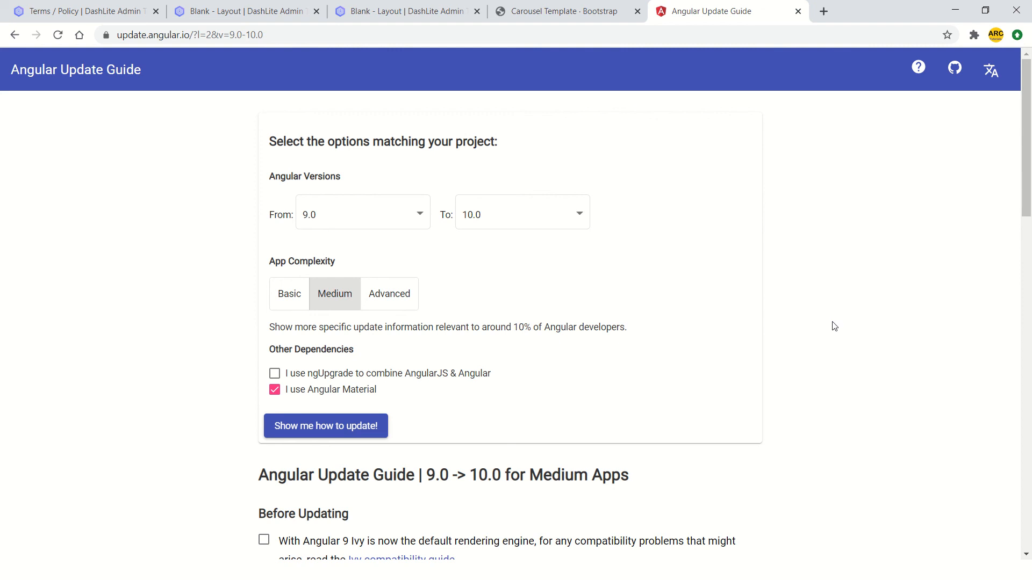
{"action": "mouse_move", "coordinate": [170, 61]}
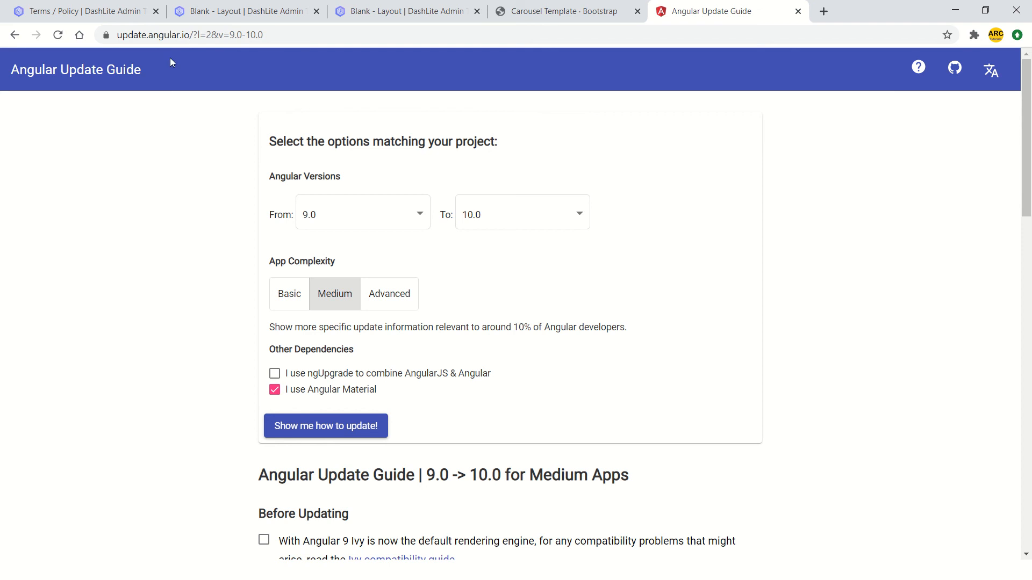